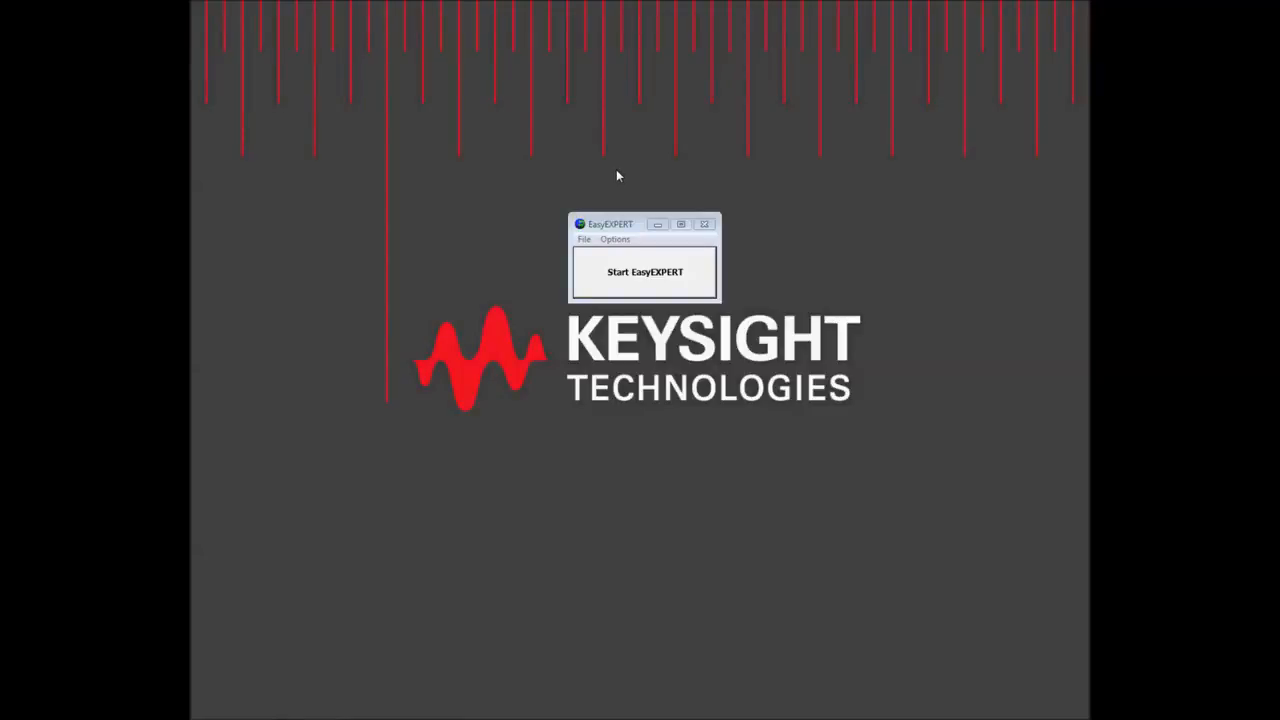
- Start EasyEXPERT from the launcher to open the main measurement workspace
{"action": "left_click", "coordinate": [643, 272]}
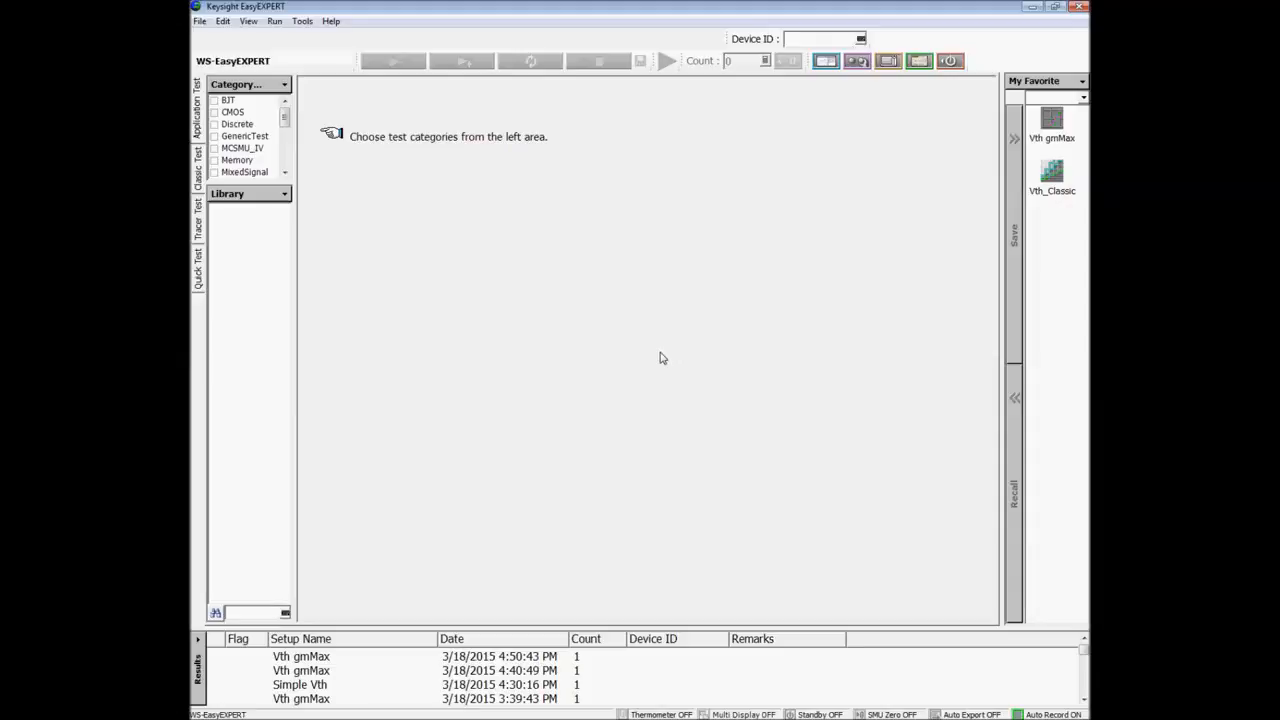
{"action": "mouse_move", "coordinate": [659, 359]}
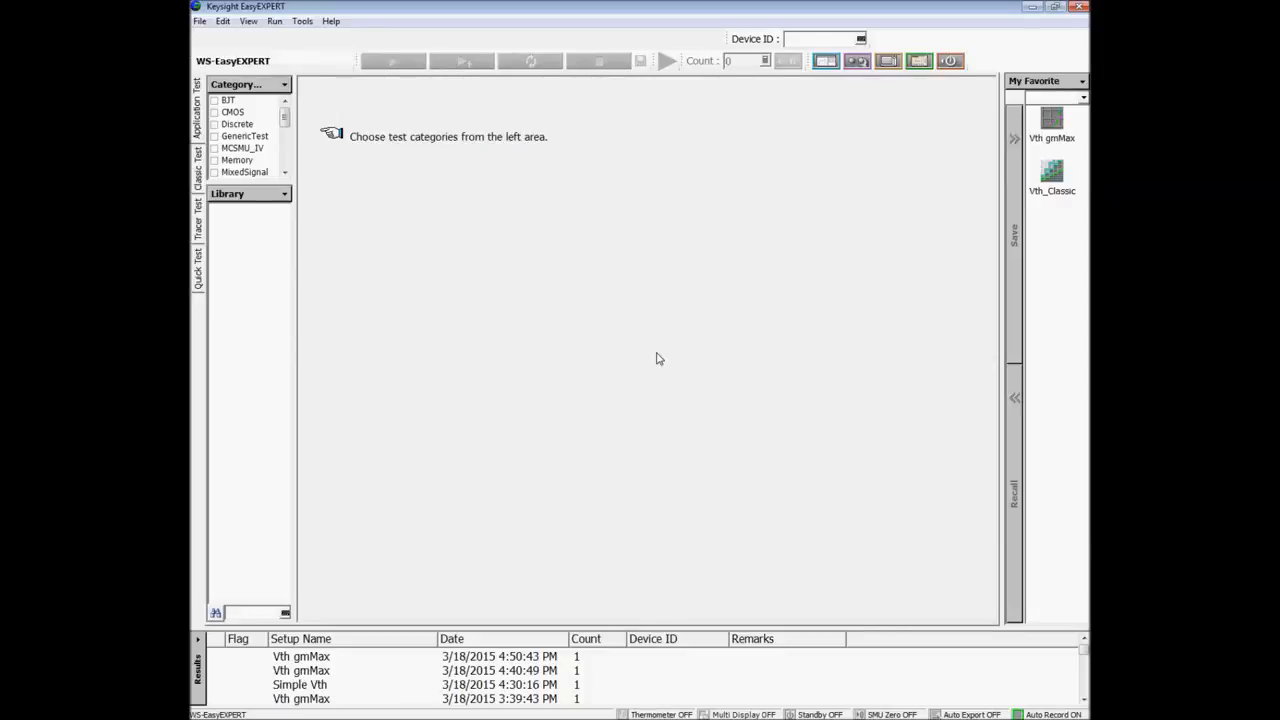
{"action": "mouse_move", "coordinate": [429, 247]}
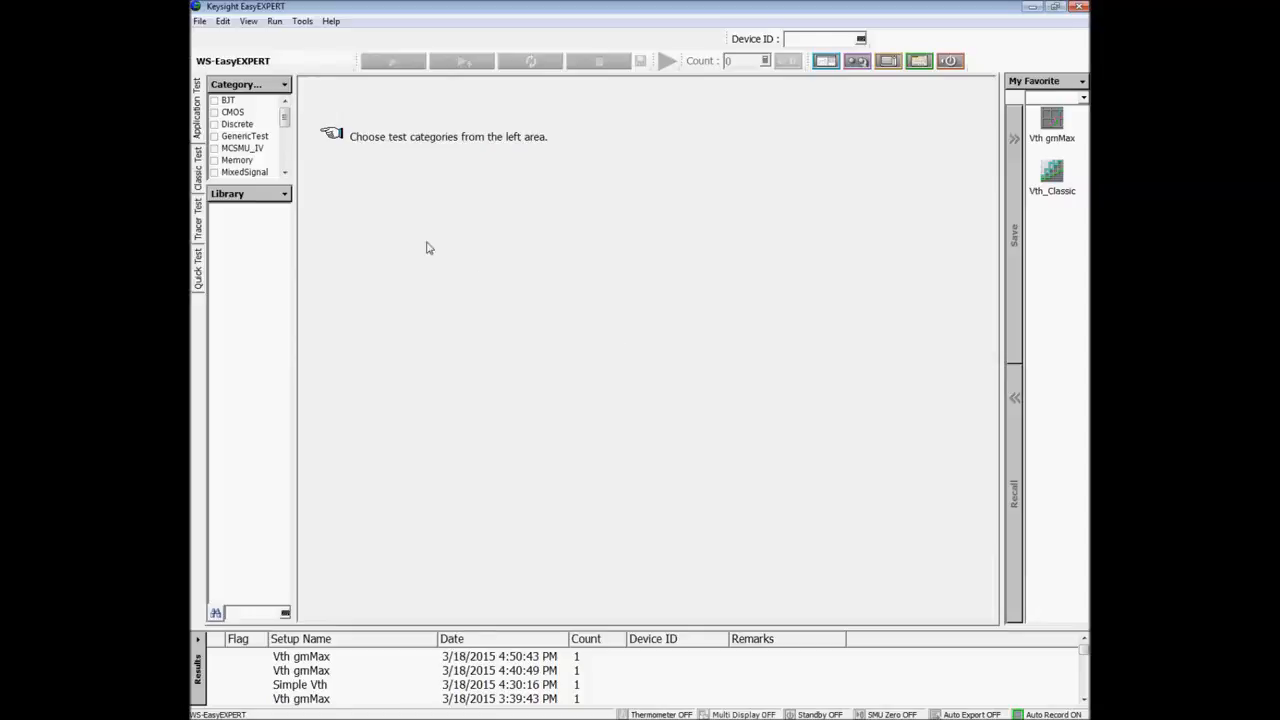
{"action": "mouse_move", "coordinate": [312, 127]}
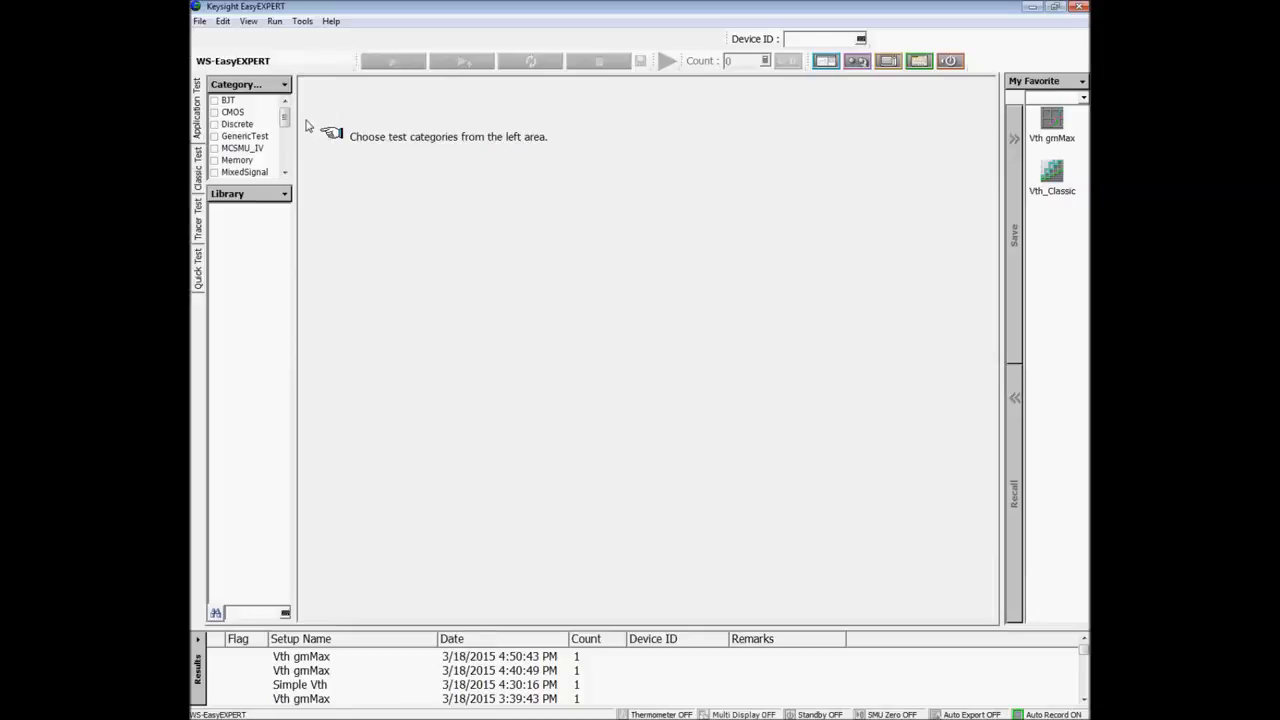
{"action": "mouse_move", "coordinate": [306, 125]}
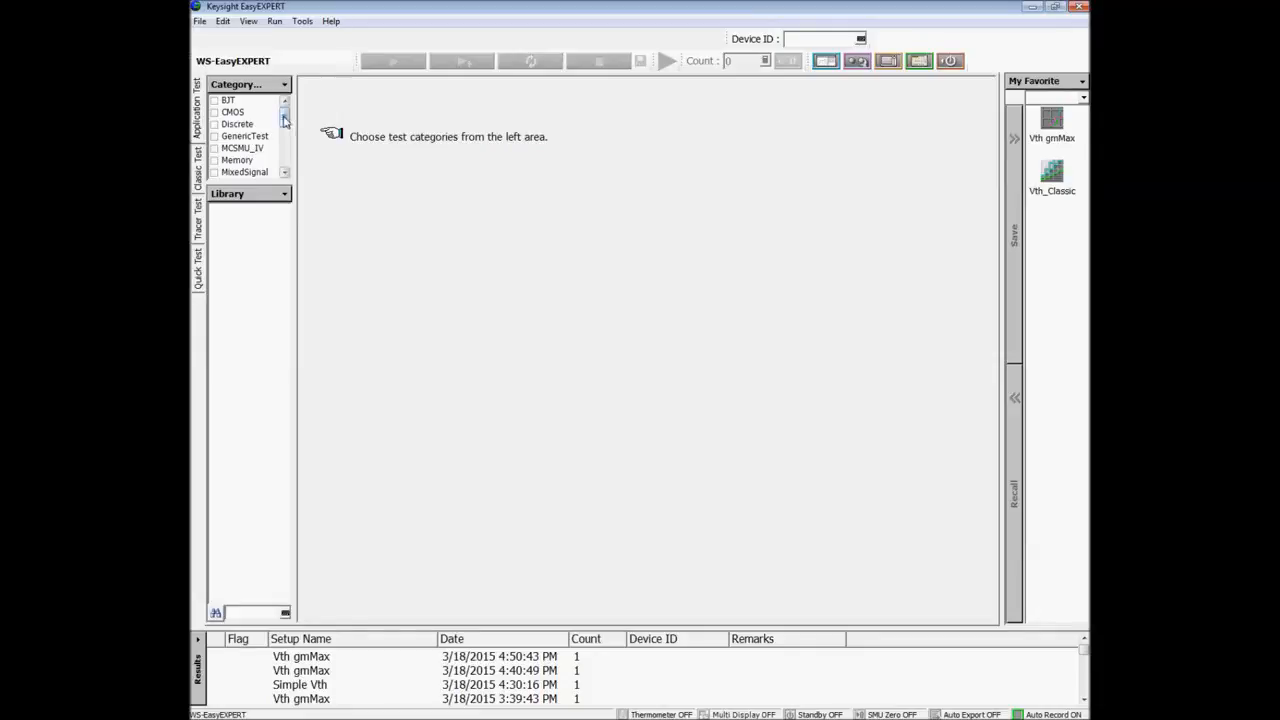
{"action": "left_click", "coordinate": [291, 132]}
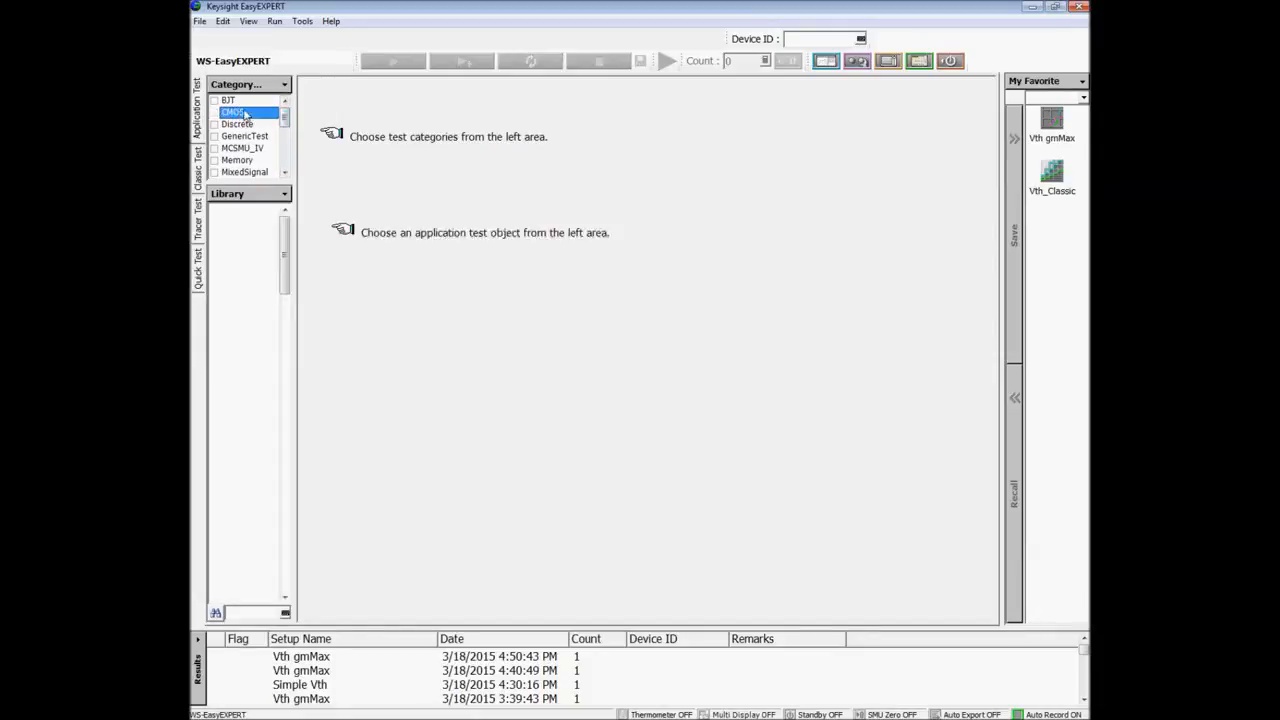
- Filter the library to CMOS tests and open the Vth gmMax application test
{"action": "left_click", "coordinate": [216, 112]}
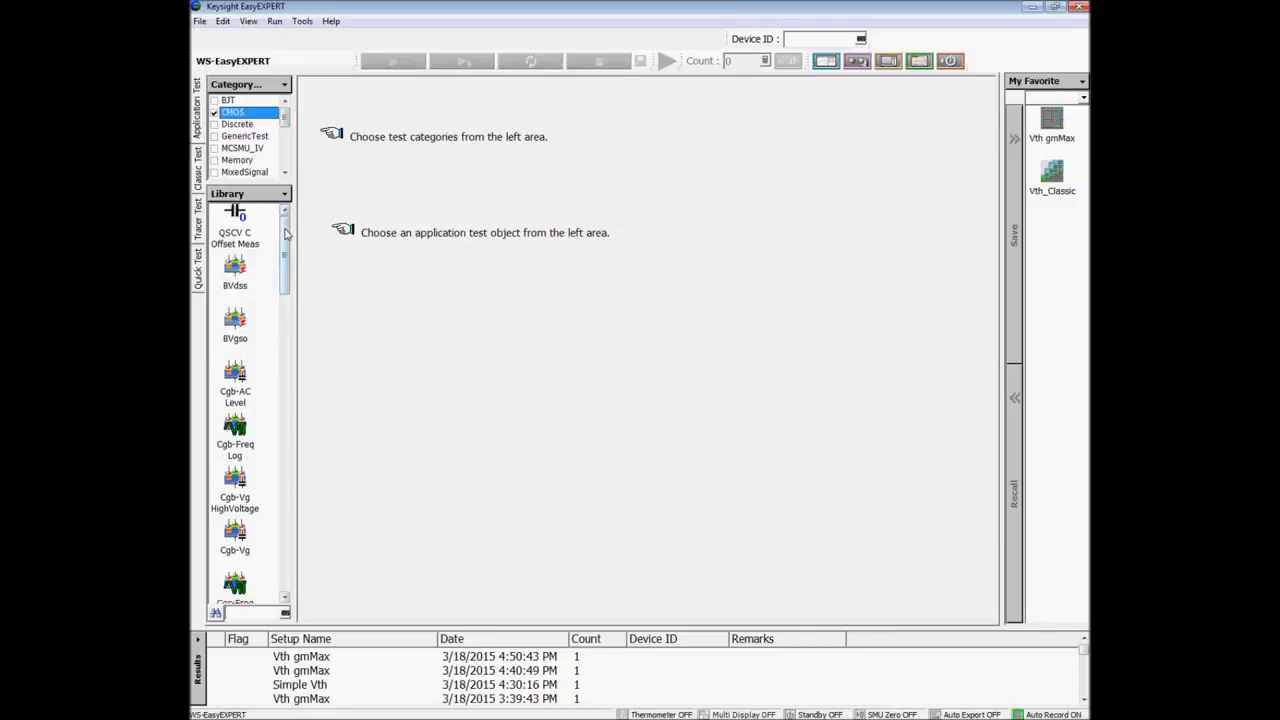
{"action": "scroll", "scroll_direction": "down", "scroll_amount": 3}
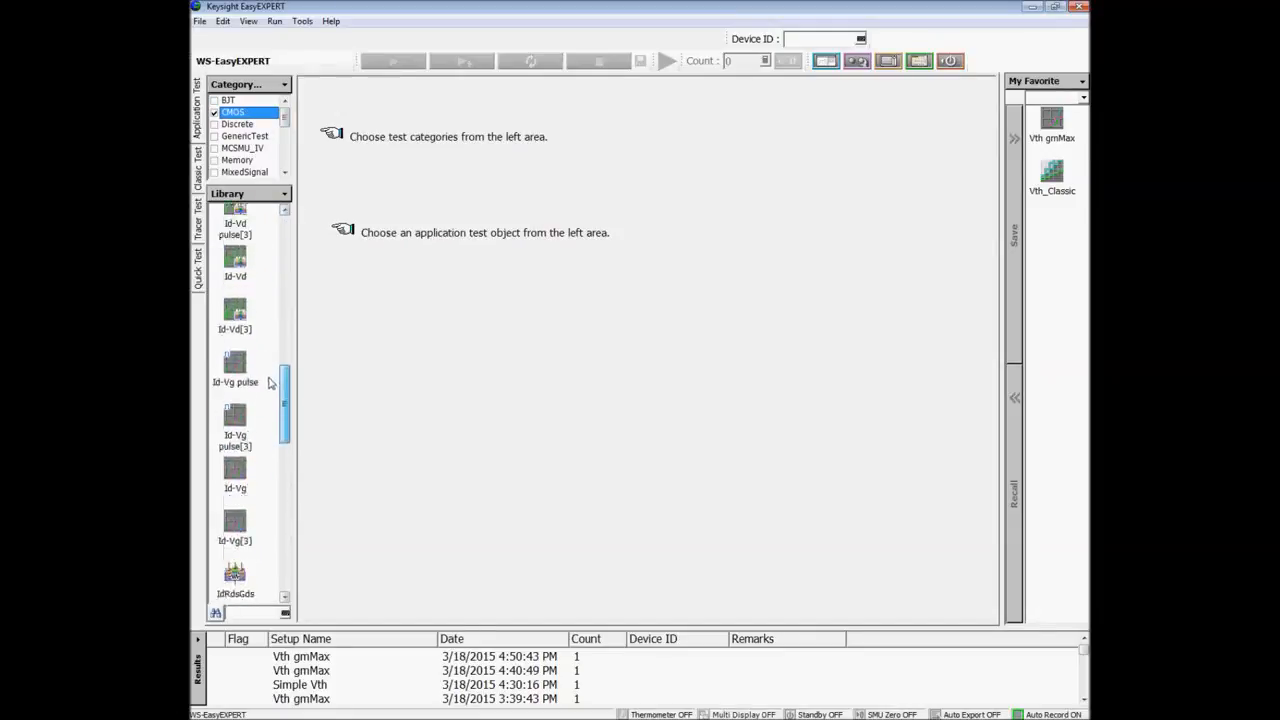
{"action": "scroll", "scroll_direction": "down", "scroll_amount": 3}
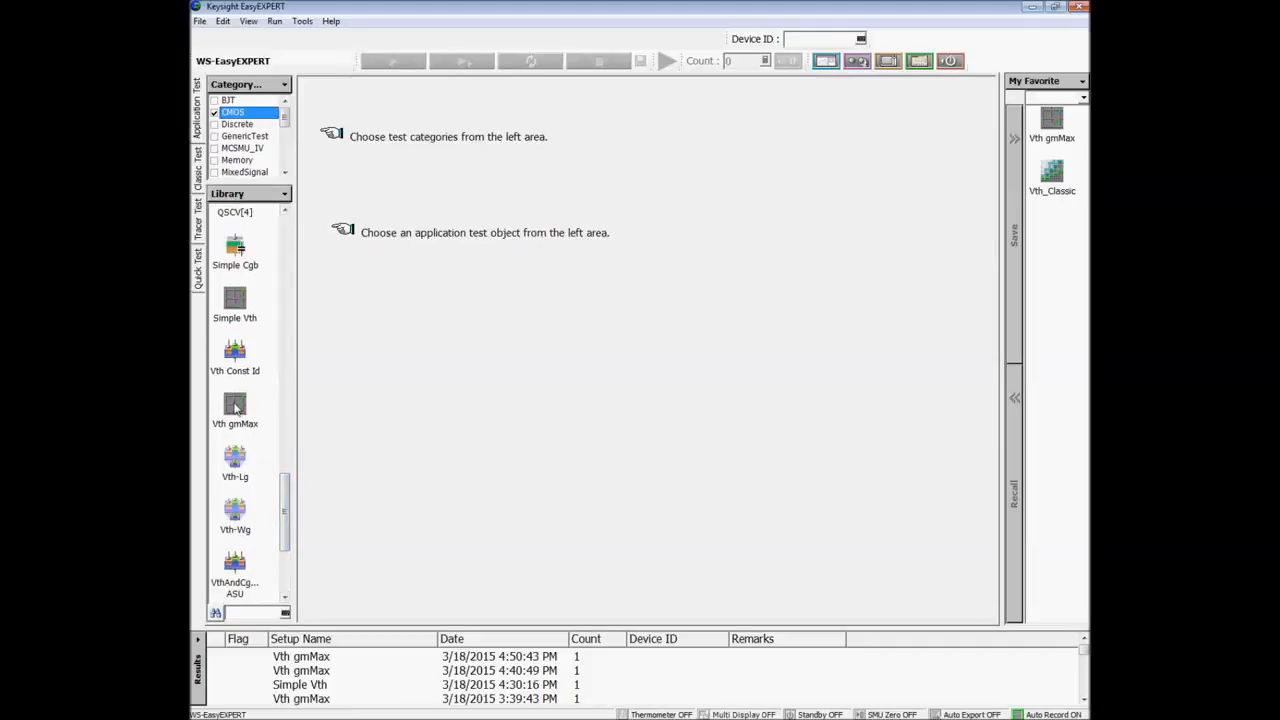
{"action": "left_click", "coordinate": [234, 405]}
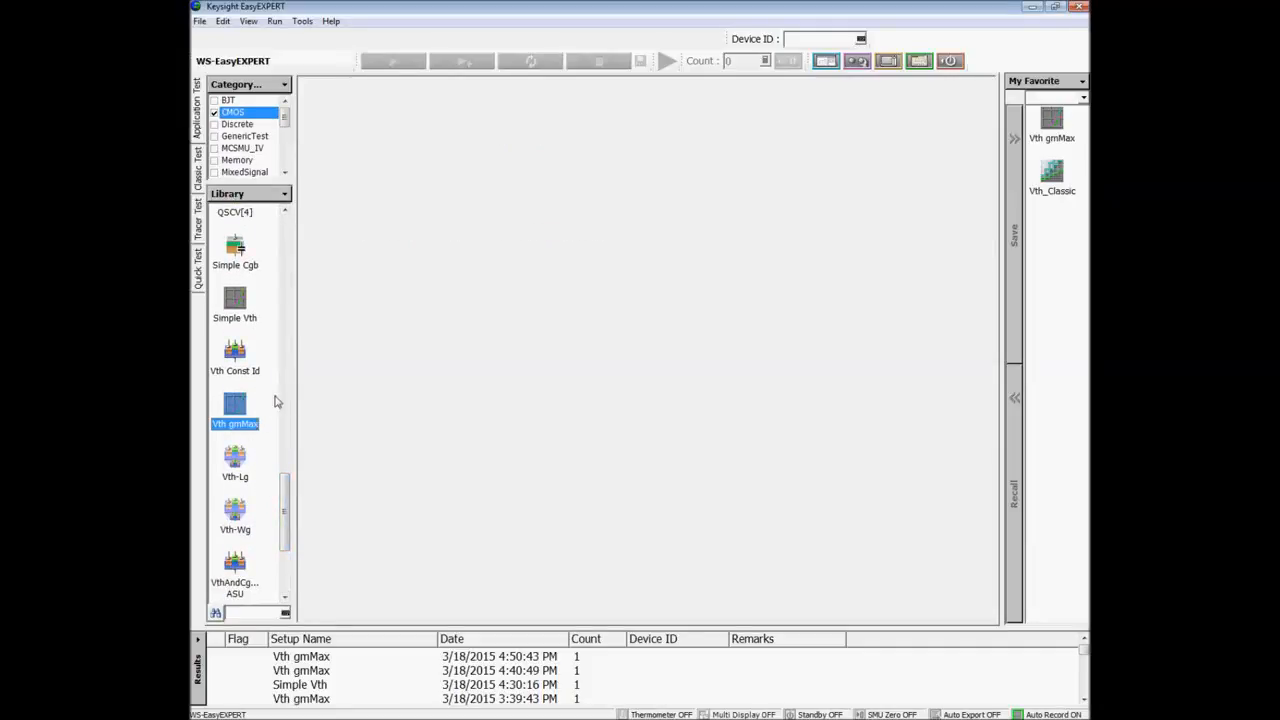
{"action": "double_click", "coordinate": [234, 405]}
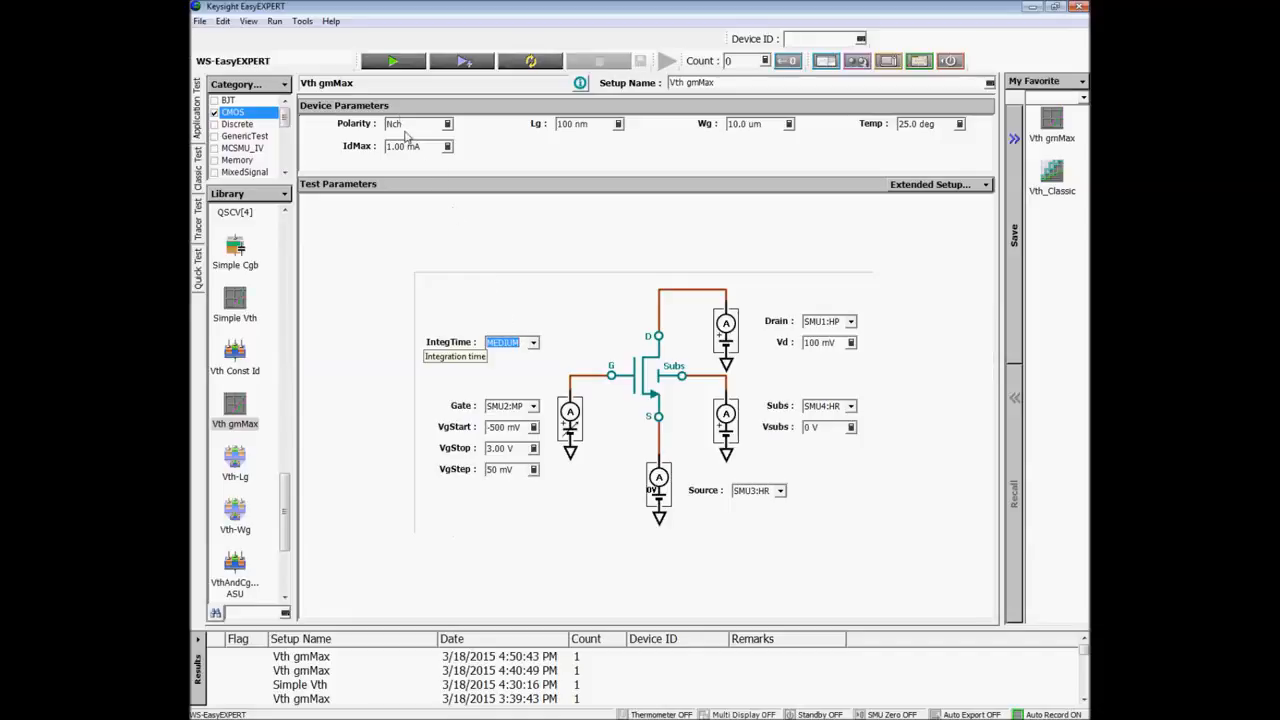
{"action": "mouse_move", "coordinate": [385, 62]}
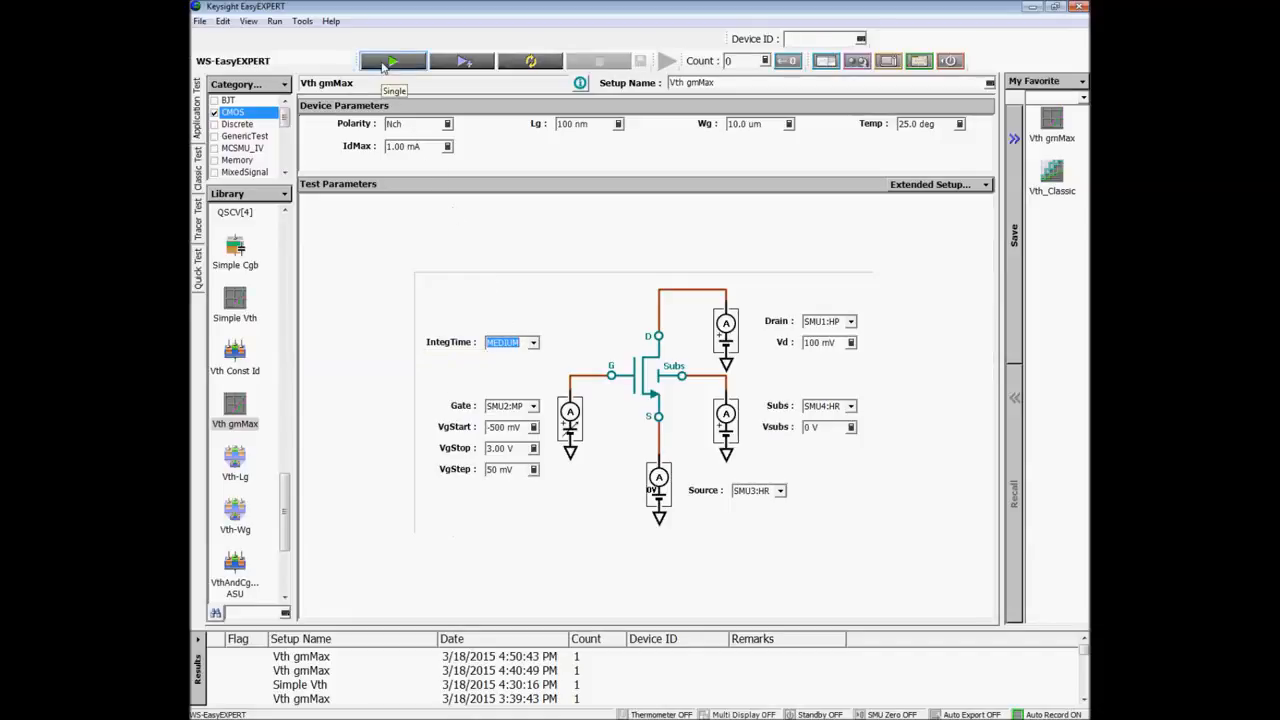
- Run Vth gmMax once, save the result (Vth 987.003 mV, gmMax 450.190 uS), close the plot
{"action": "left_click", "coordinate": [391, 61]}
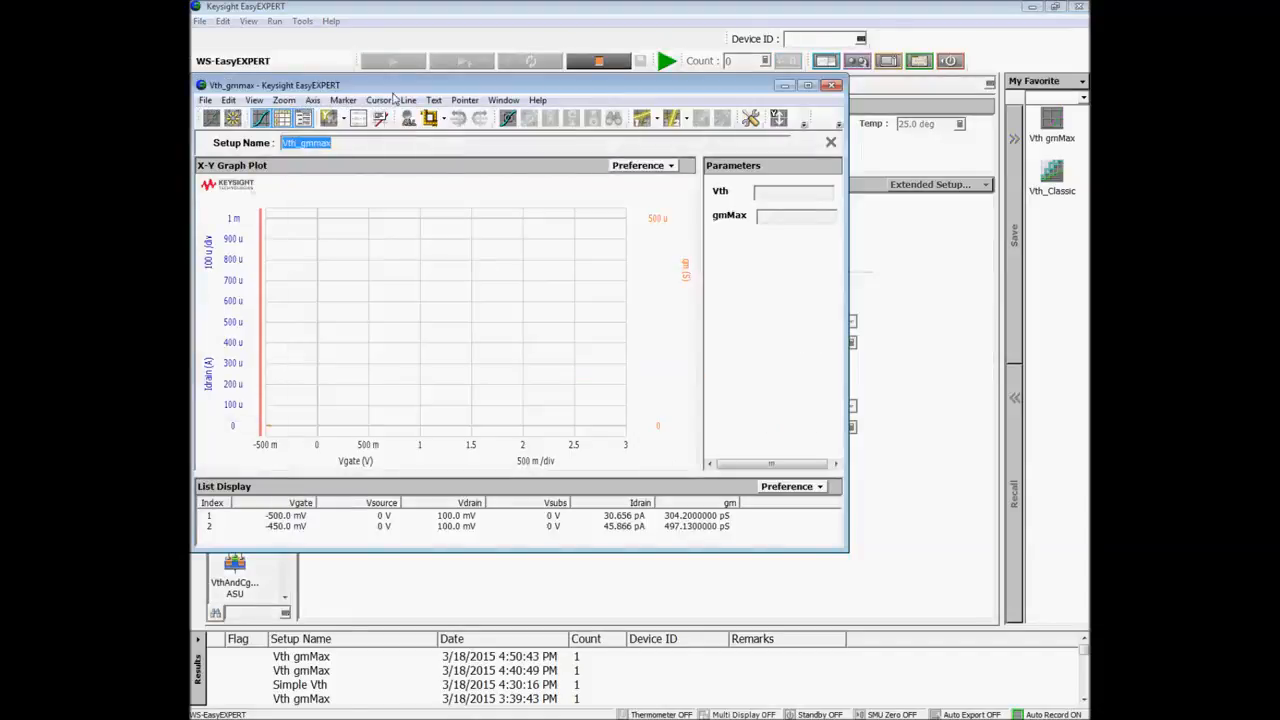
{"action": "left_click", "coordinate": [666, 60]}
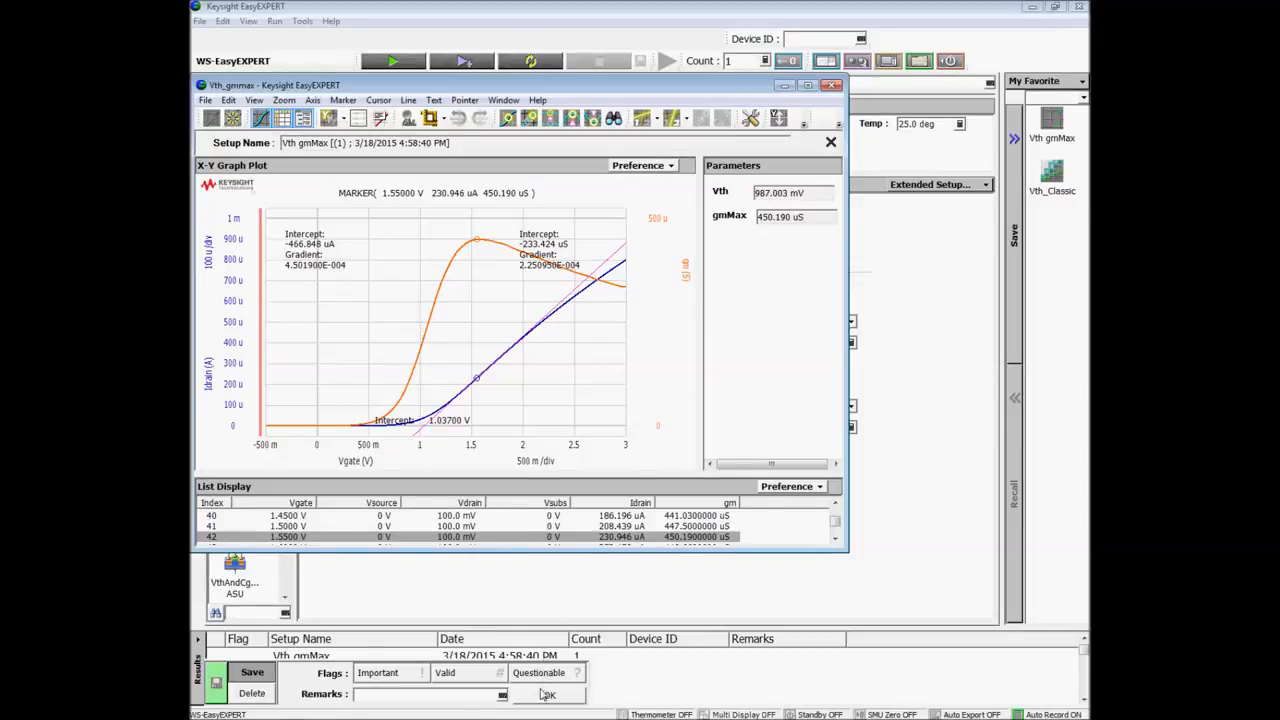
{"action": "left_click", "coordinate": [547, 694]}
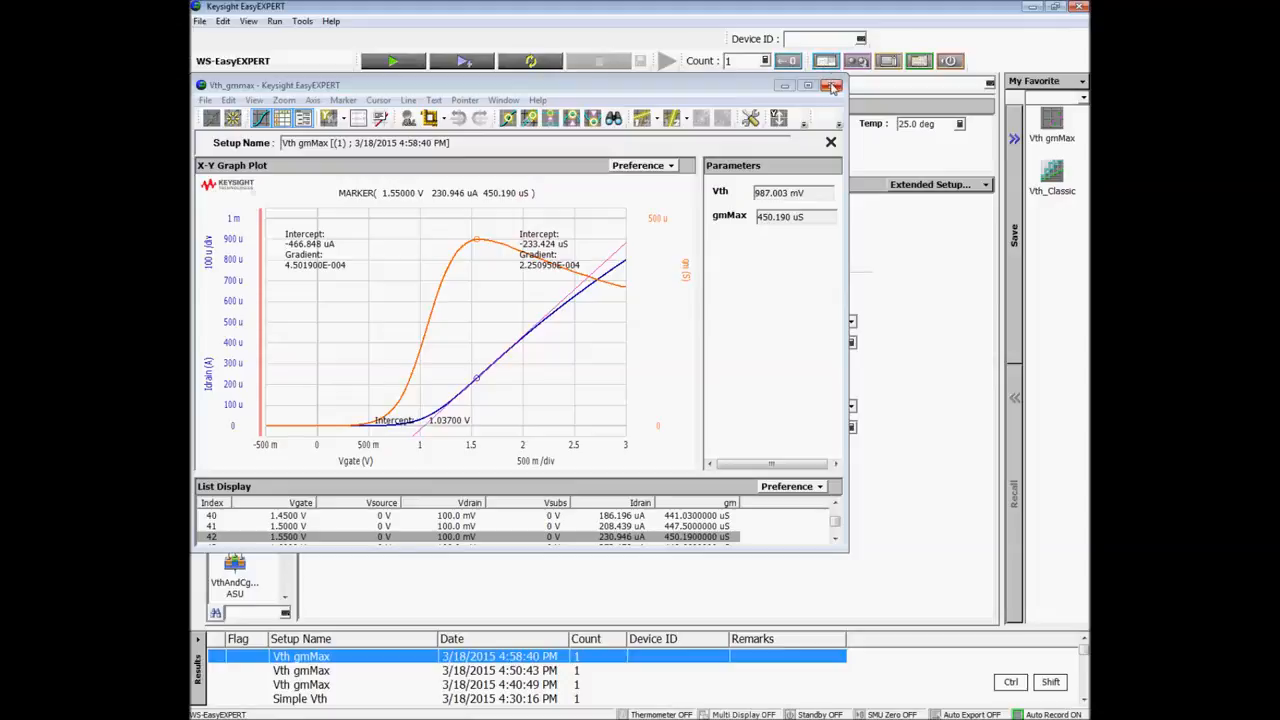
{"action": "left_click", "coordinate": [832, 86]}
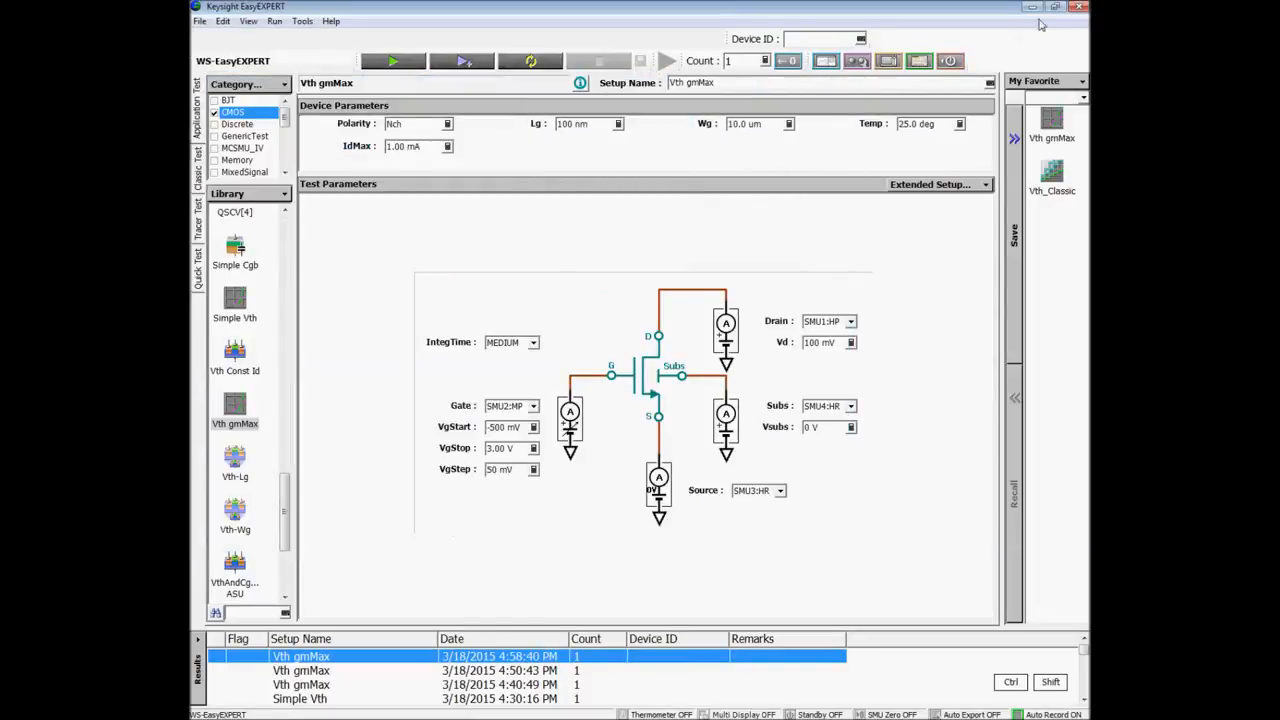
- Restore the EasyEXPERT main window down from full screen
{"action": "left_click", "coordinate": [1042, 10]}
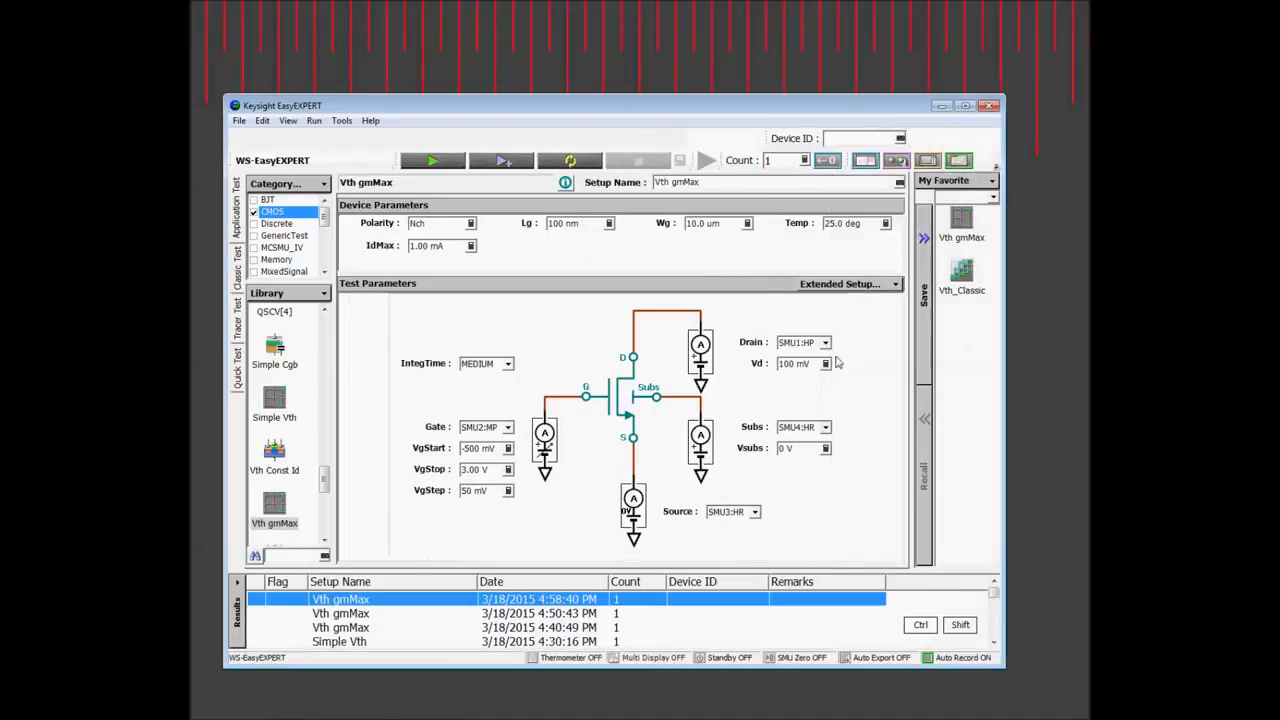
{"action": "mouse_move", "coordinate": [338, 380]}
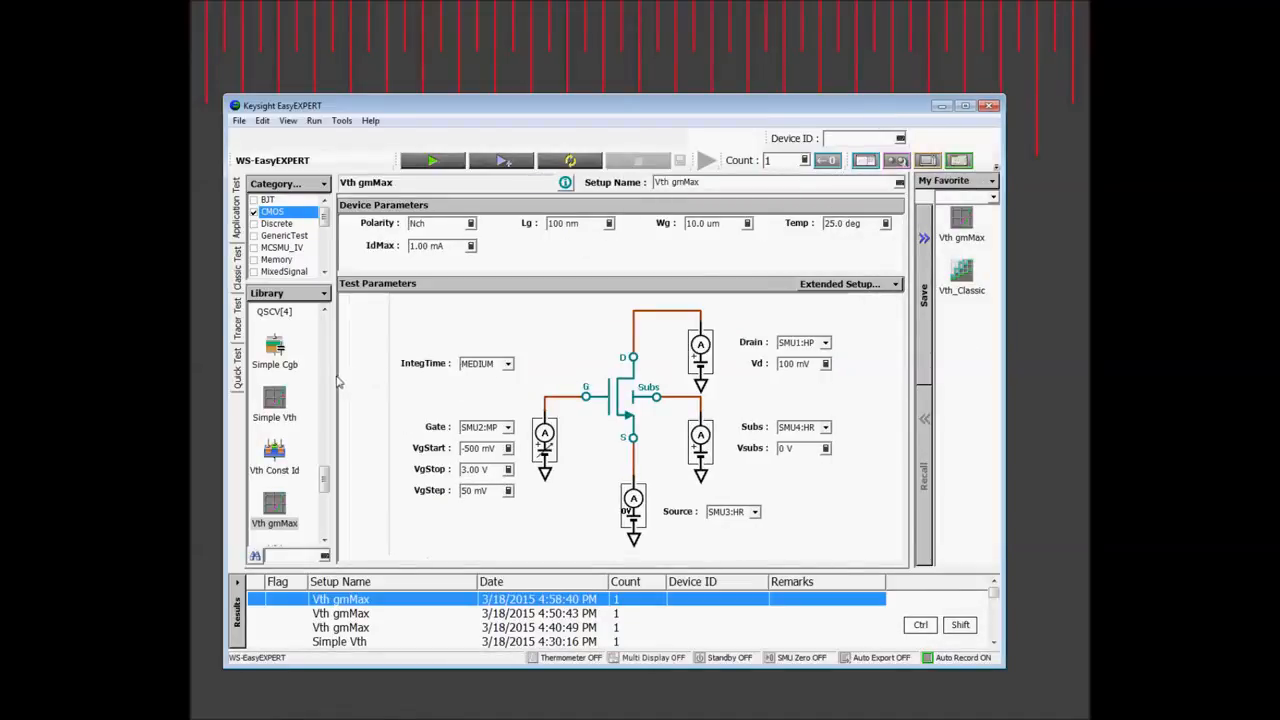